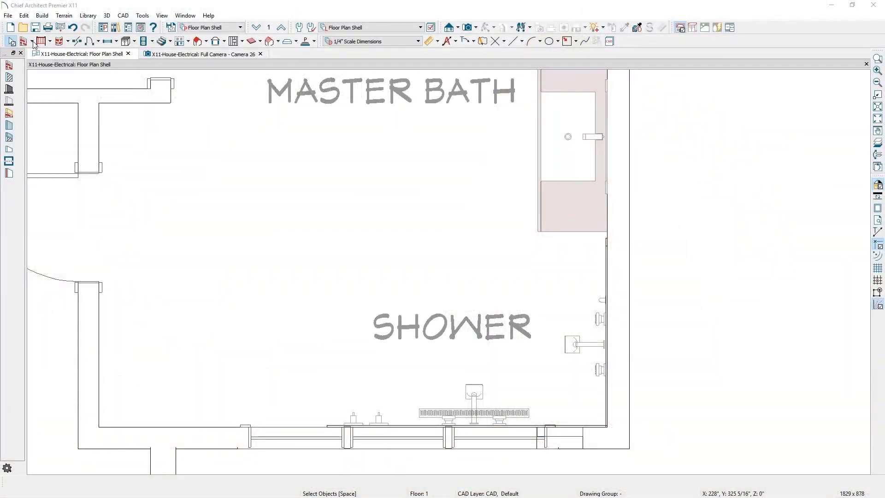
# Choose Straight Glass Pony Wall from the Wall tool dropdown
pyautogui.click(22, 41)
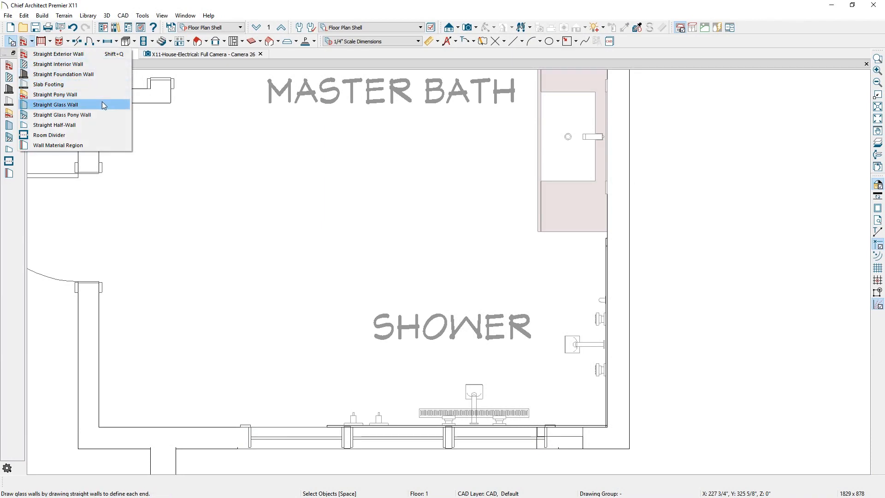
pyautogui.moveTo(112, 114)
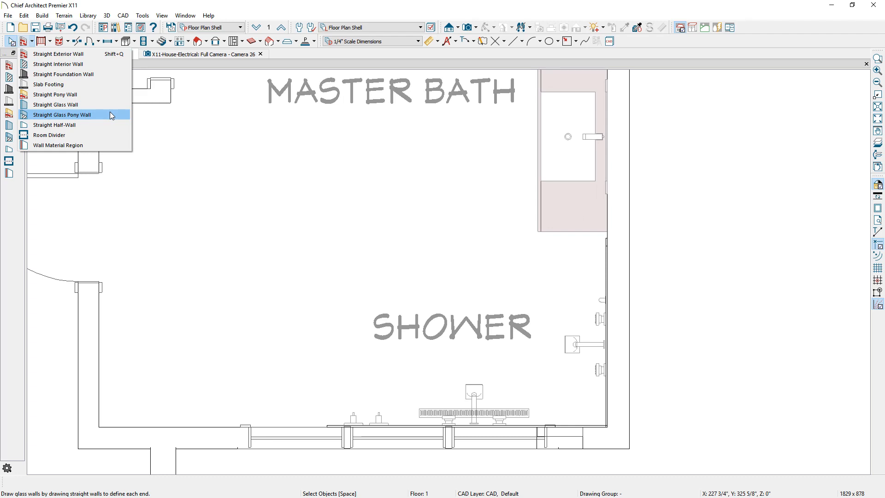
pyautogui.click(62, 115)
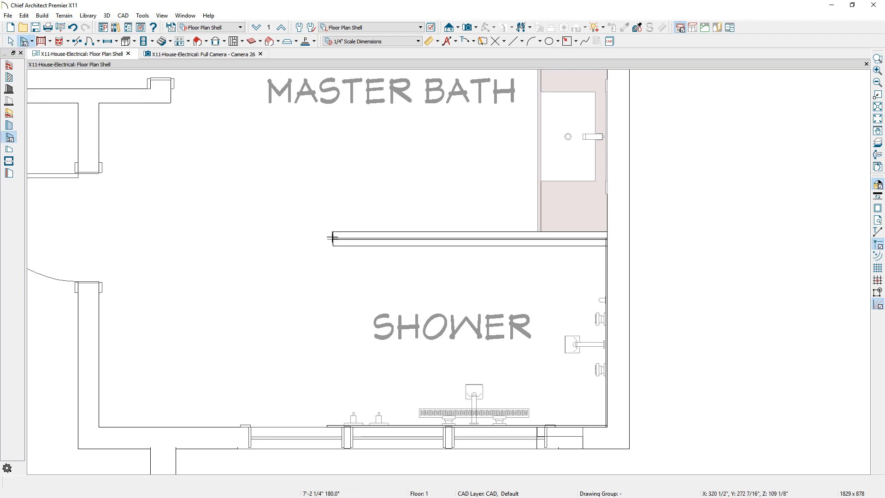
# Place the glass wall across the bathroom and accept the Glass Shower type's 3/8" tempered glass settings
pyautogui.click(204, 53)
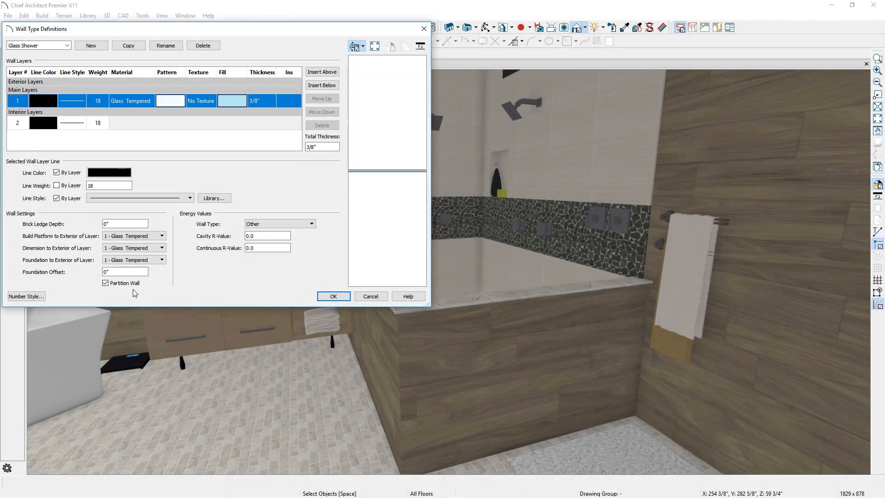
pyautogui.click(332, 296)
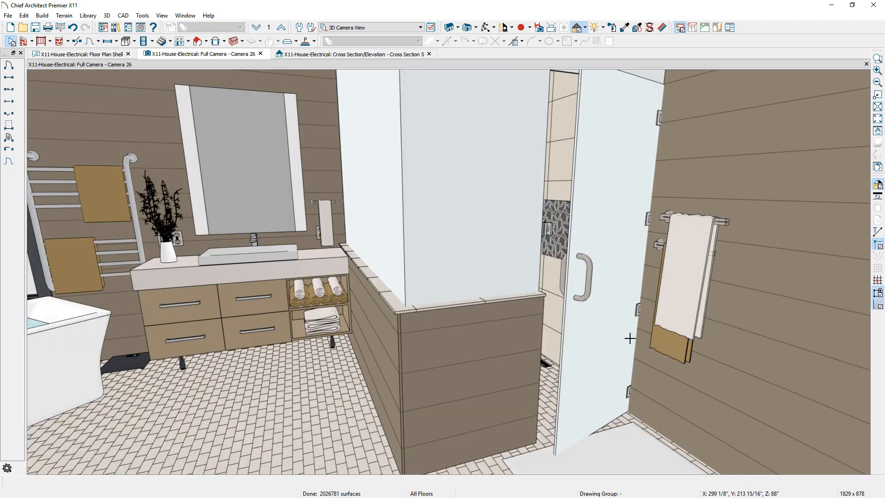
# Select the glass shower door in the Full Camera view
pyautogui.click(80, 54)
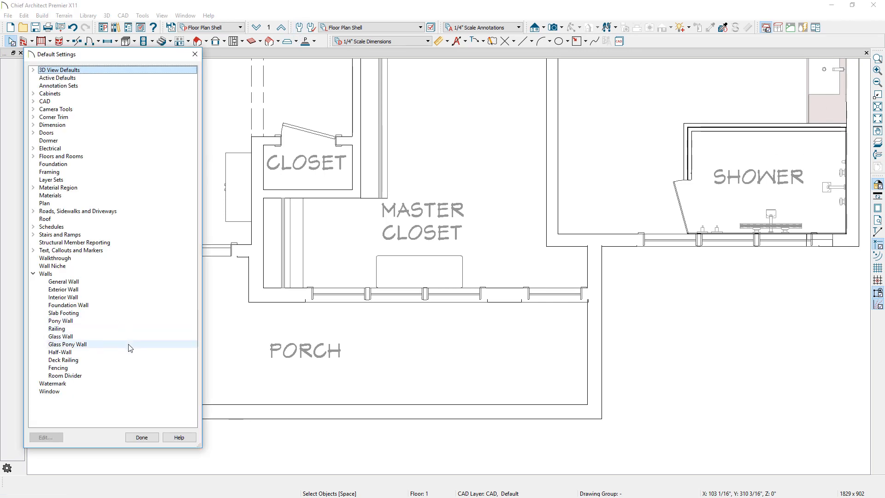
# Open the Glass Pony Wall defaults under Walls in Default Settings
pyautogui.doubleClick(67, 344)
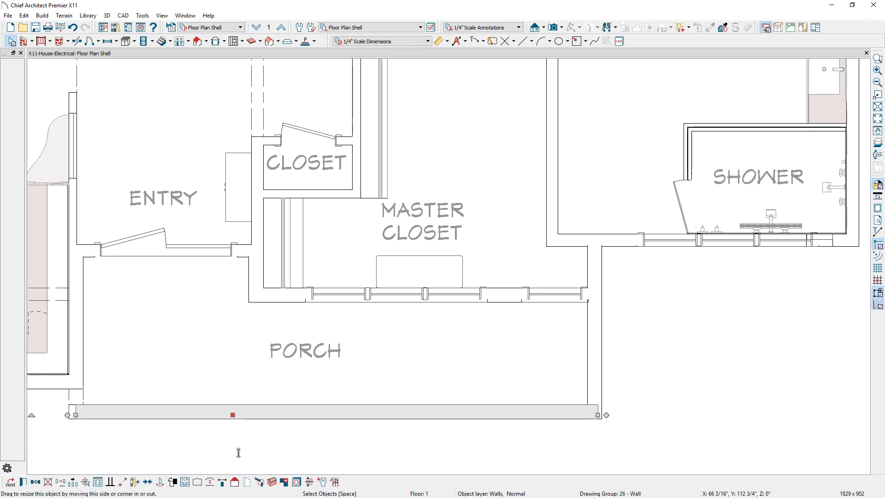
pyautogui.moveTo(247, 482)
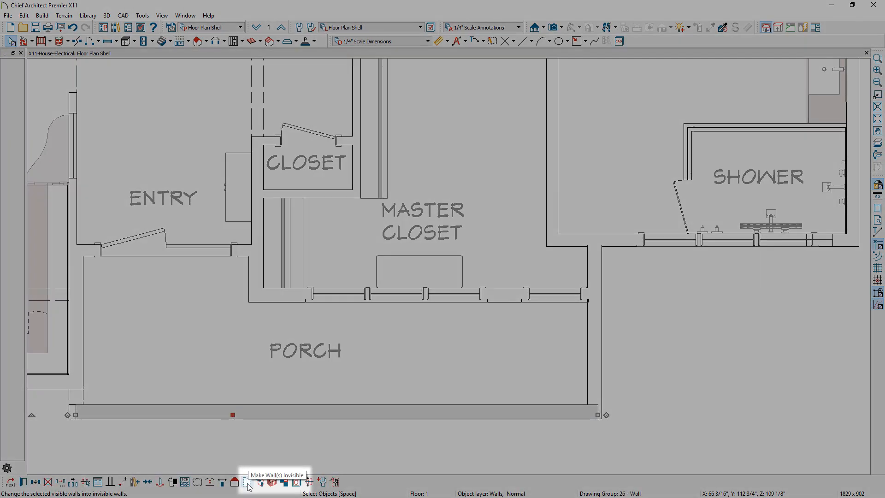
# Make the porch's front wall invisible
pyautogui.click(248, 483)
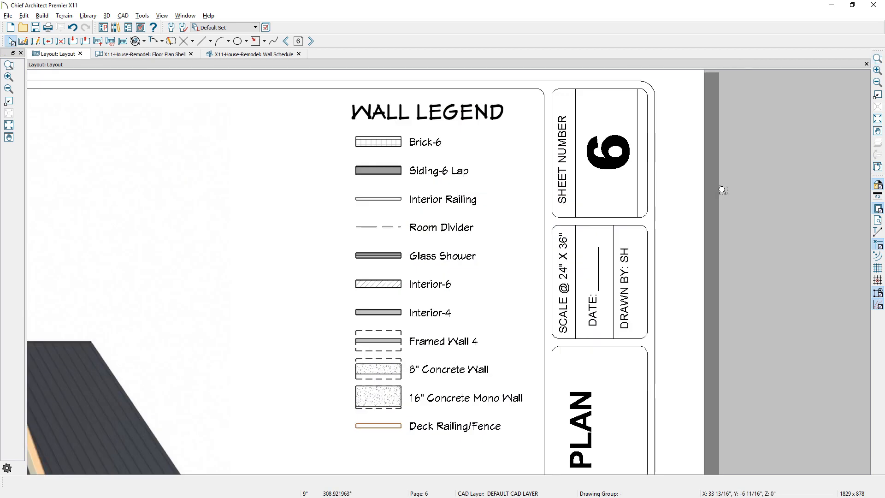
# Open the Wall Schedule behind the layout's Wall Legend
pyautogui.click(254, 54)
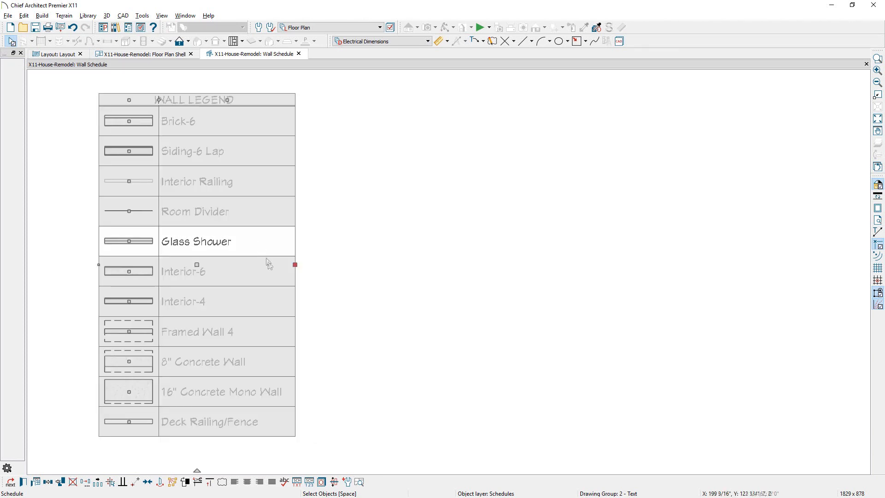
pyautogui.moveTo(359, 482)
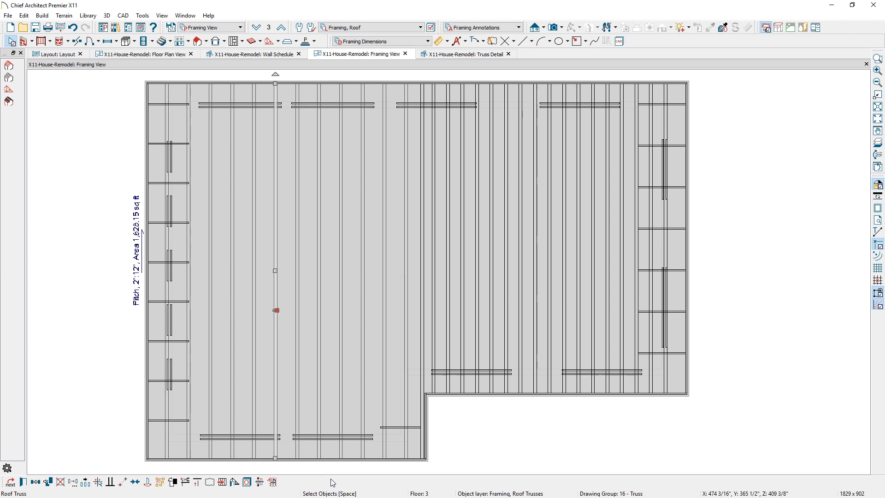
# Open the roof plane's specification from the truss framing view
pyautogui.doubleClick(276, 310)
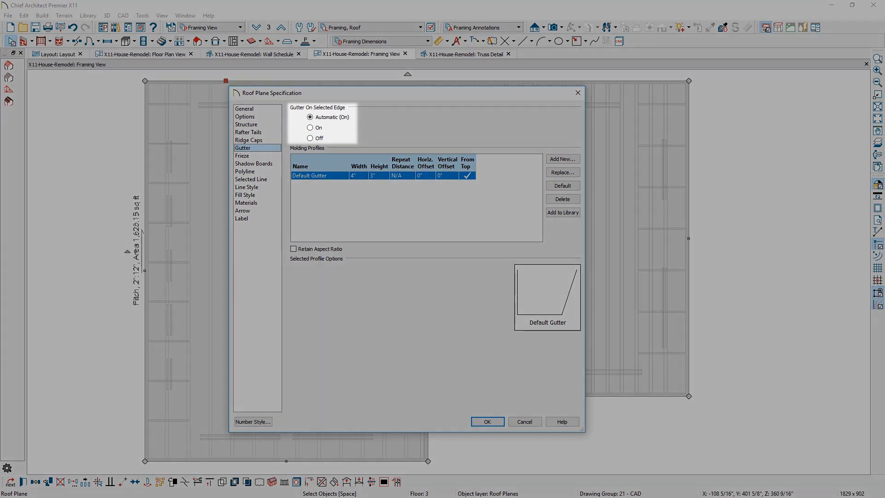
# Choose the Gutter On Selected Edge option with the Default Gutter profile
pyautogui.click(247, 202)
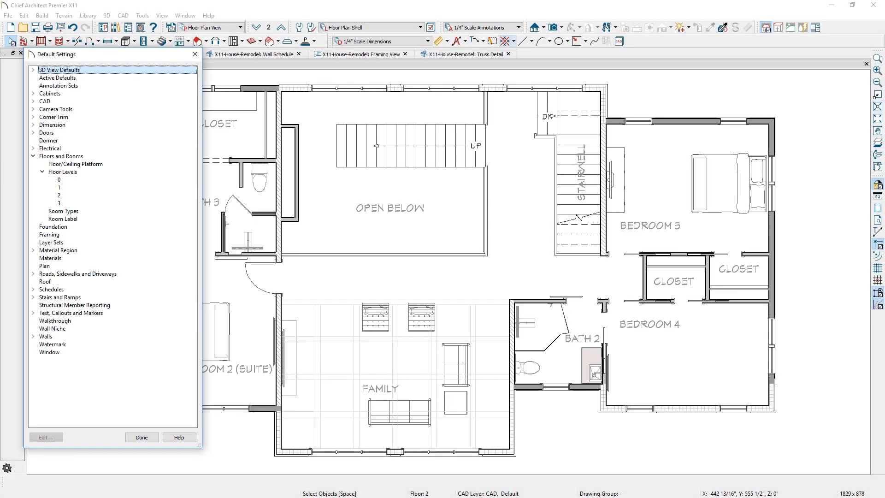
# Select floor level 1 under Floors and Rooms > Floor Levels
pyautogui.click(59, 188)
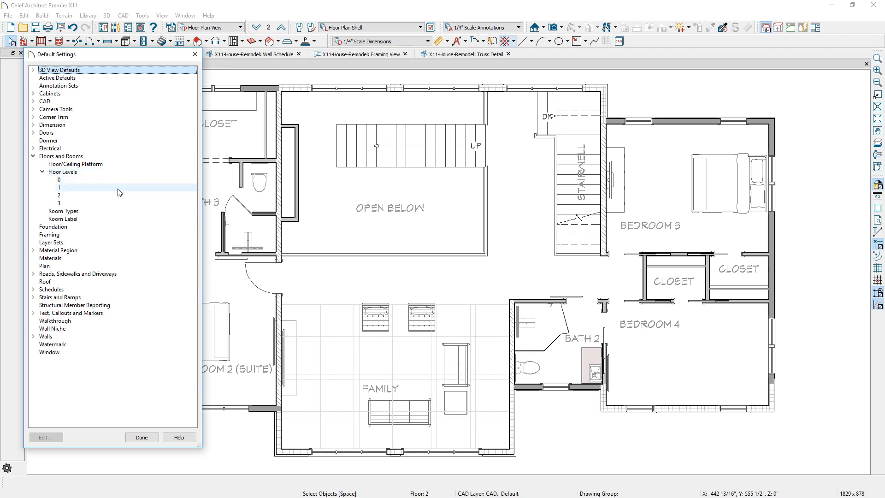